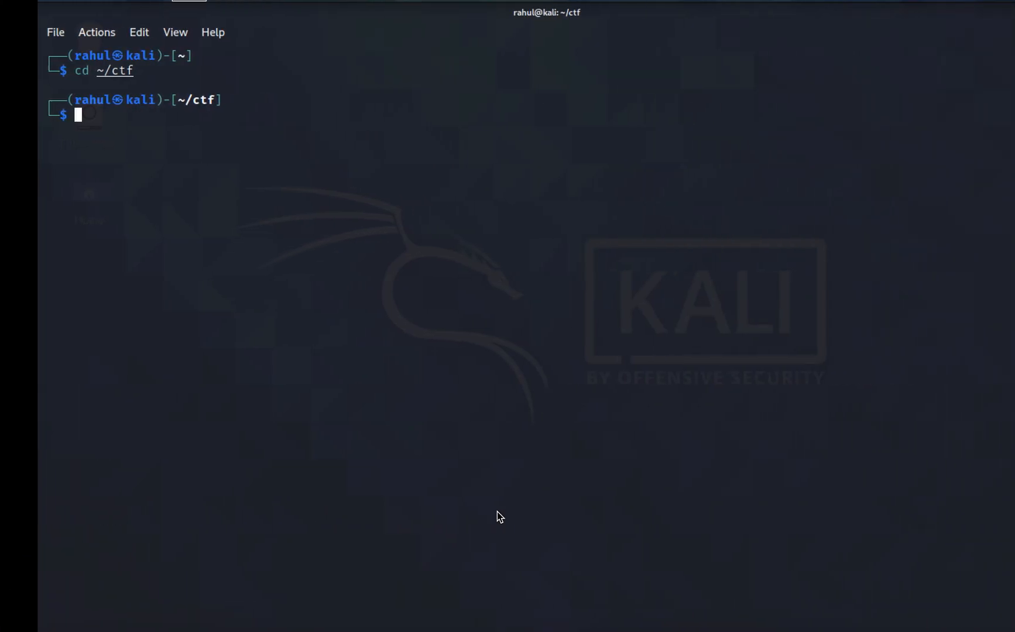
# Download disk.flag.img.gz from picoCTF, gunzip it, and identify the image type with file
pyautogui.write('wgrt')
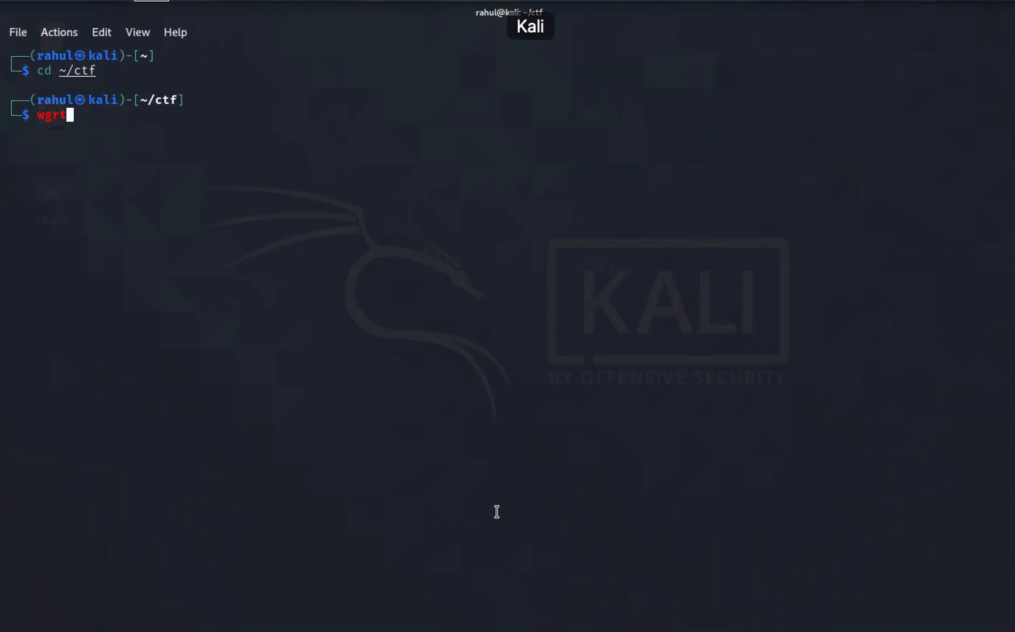
pyautogui.write('https://artifacts.picoctf.net/c/240/disk.flag.img.gz')
pyautogui.write('ls')
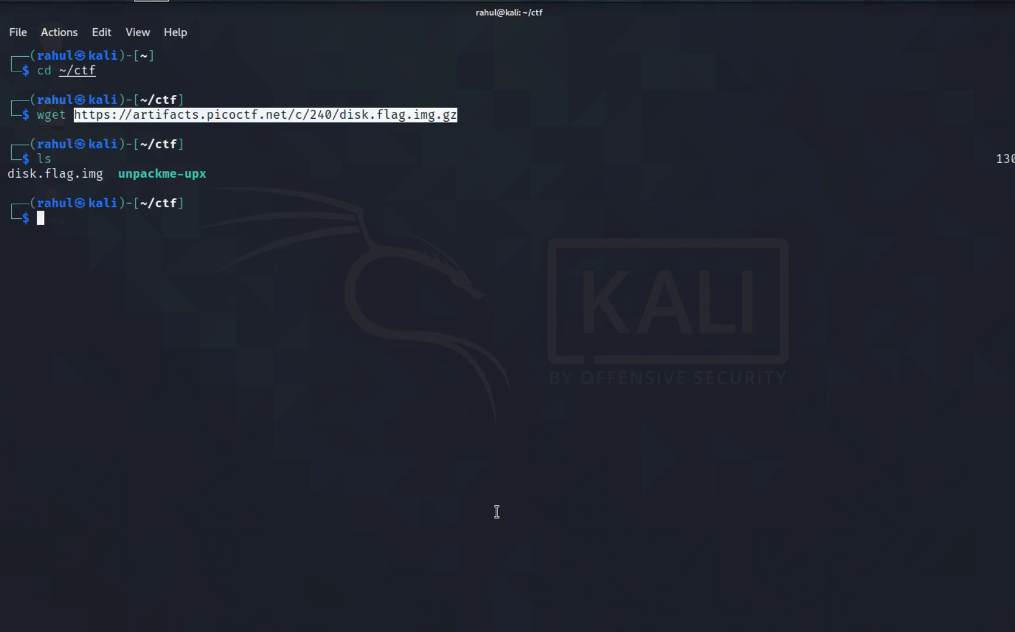
pyautogui.moveTo(110, 174)
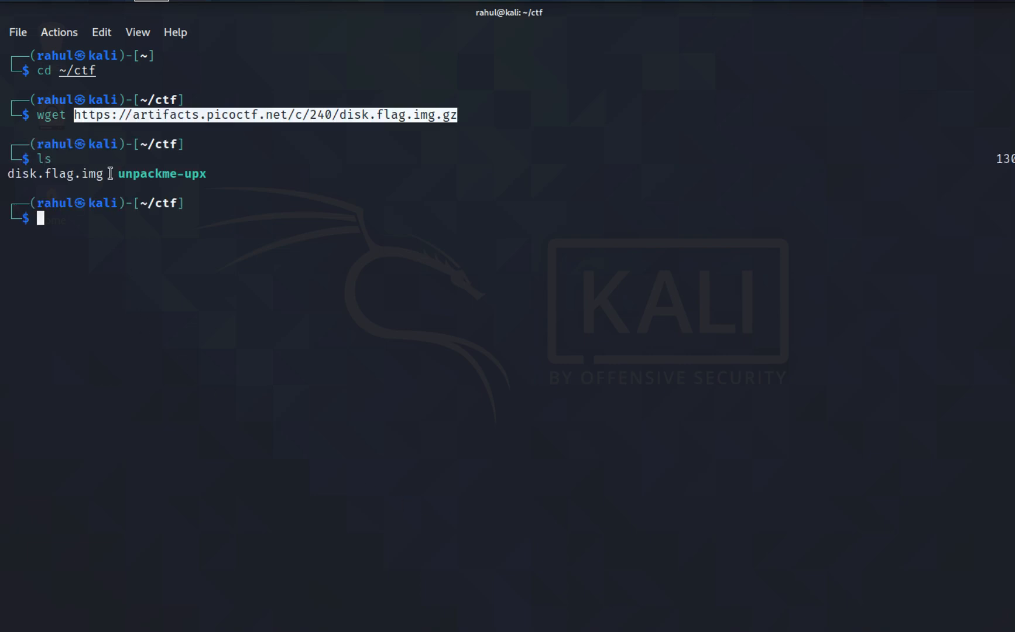
pyautogui.write('gunzip disk.flag.img.gz')
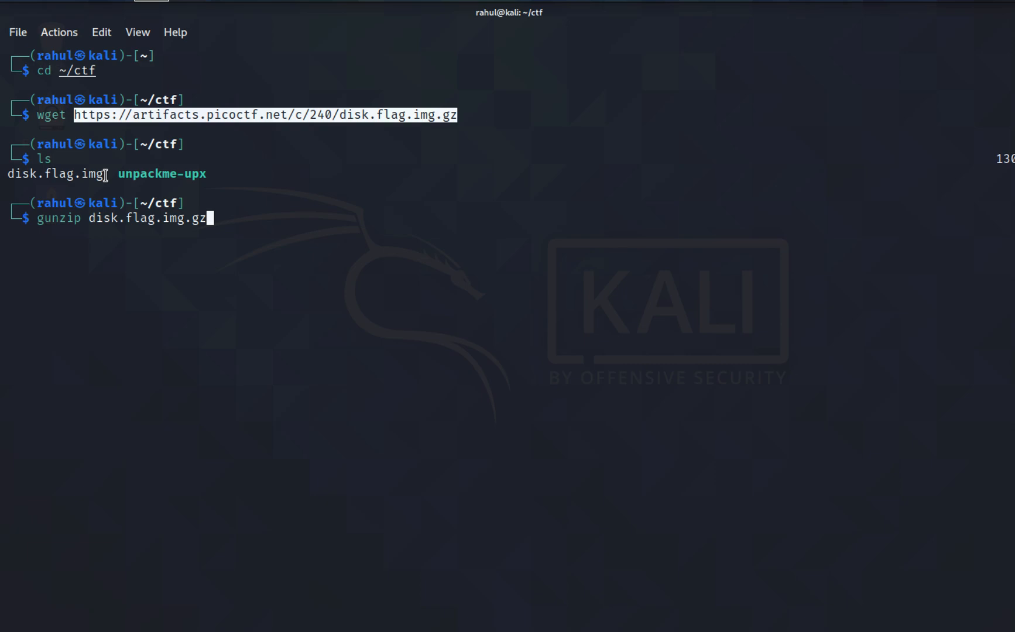
pyautogui.press('Return')
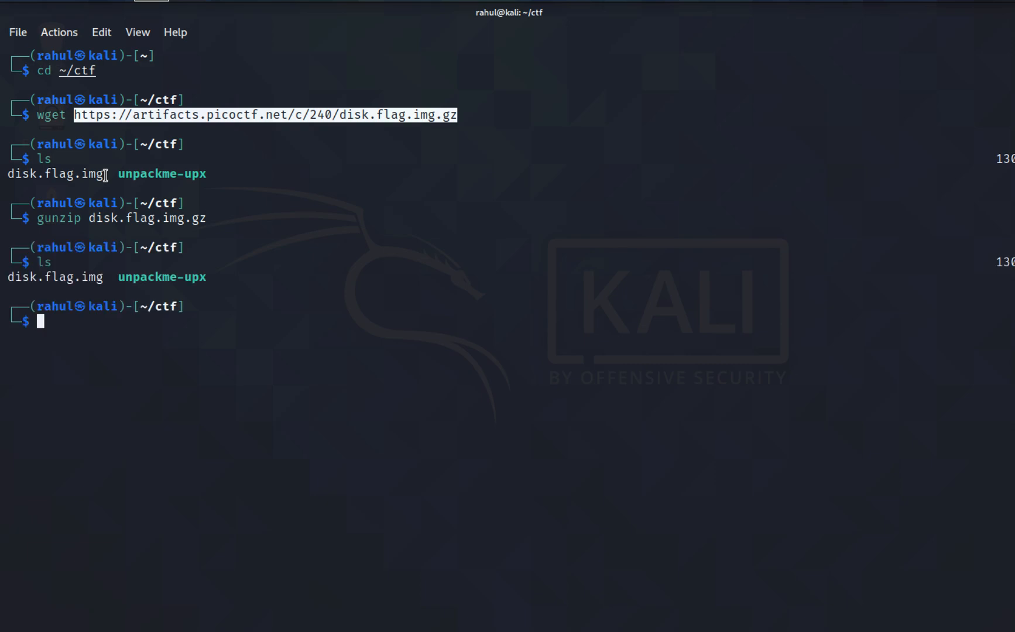
pyautogui.write('file flag')
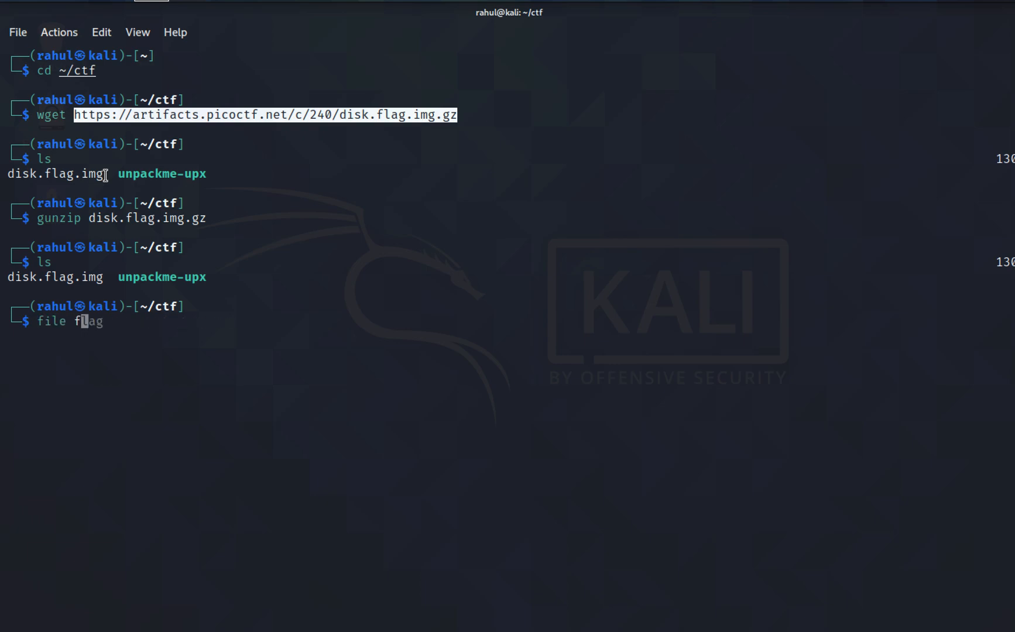
pyautogui.write('disk.flag.img')
pyautogui.press('Return')
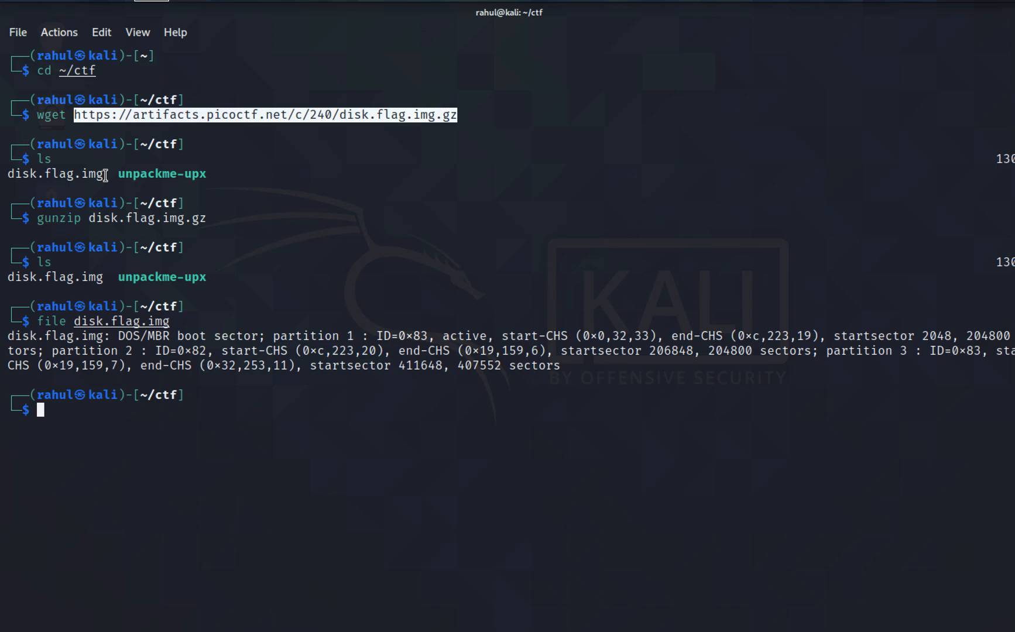
# List disk.flag.img's partitions with mmls: Linux at 2048, swap at 206848, Linux at 411648
pyautogui.write('mmls disk.flag.img')
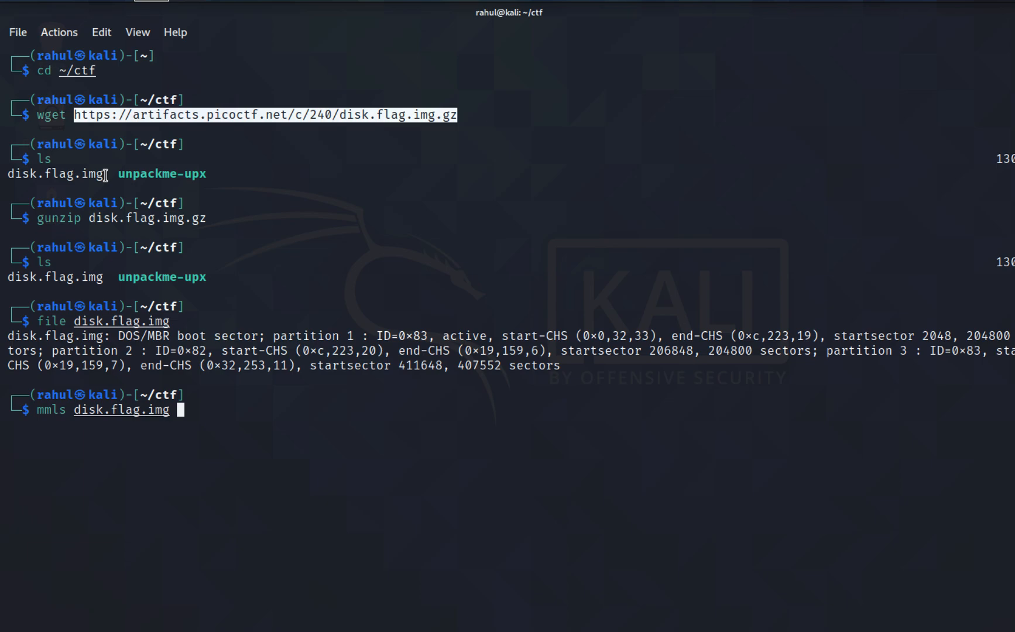
pyautogui.press('Return')
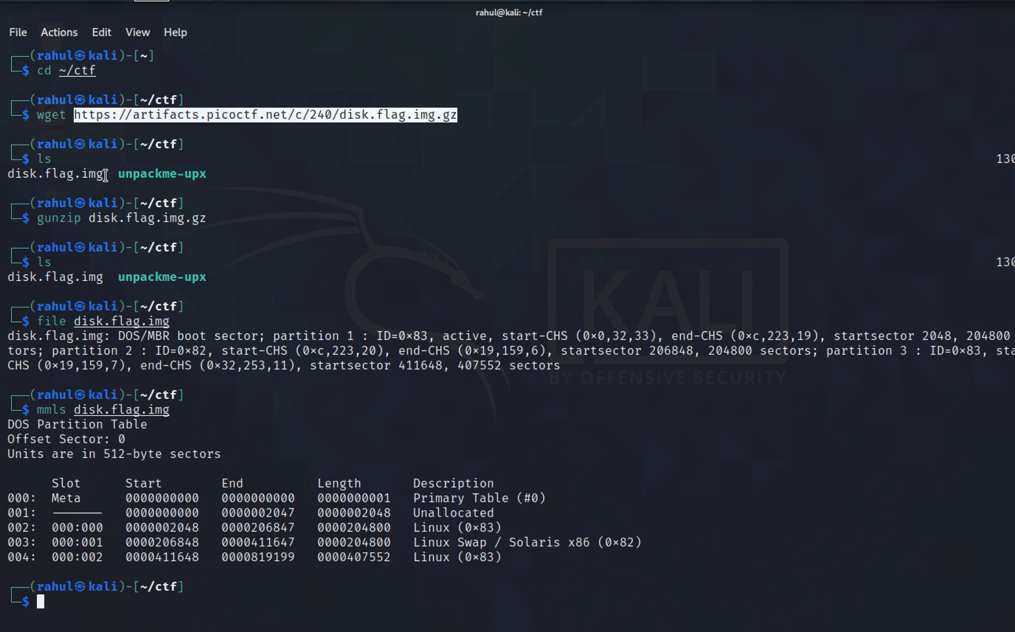
pyautogui.moveTo(52, 190)
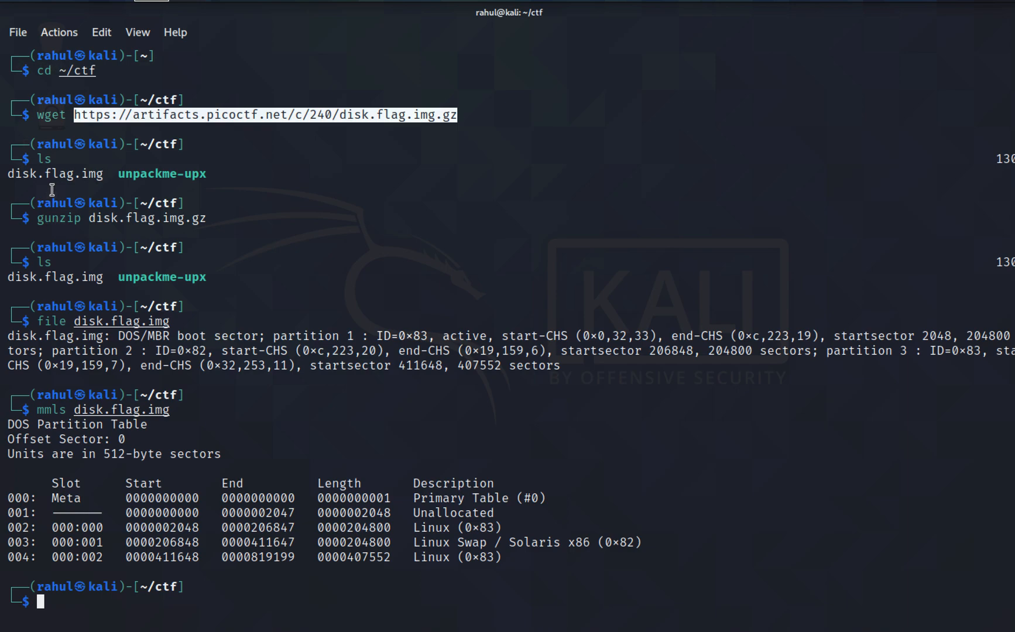
pyautogui.moveTo(166, 484)
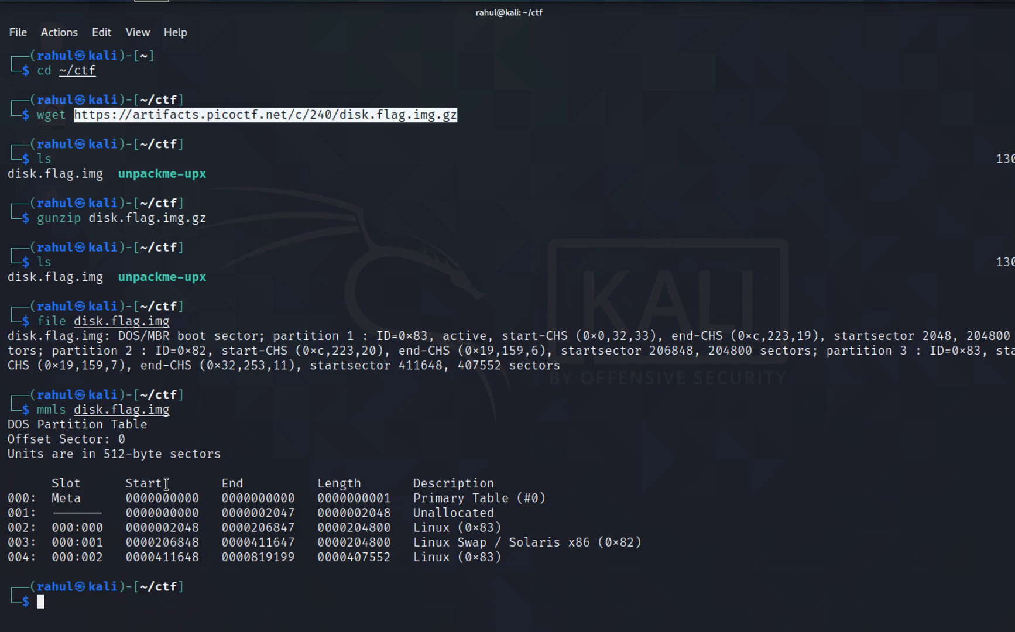
pyautogui.moveTo(397, 577)
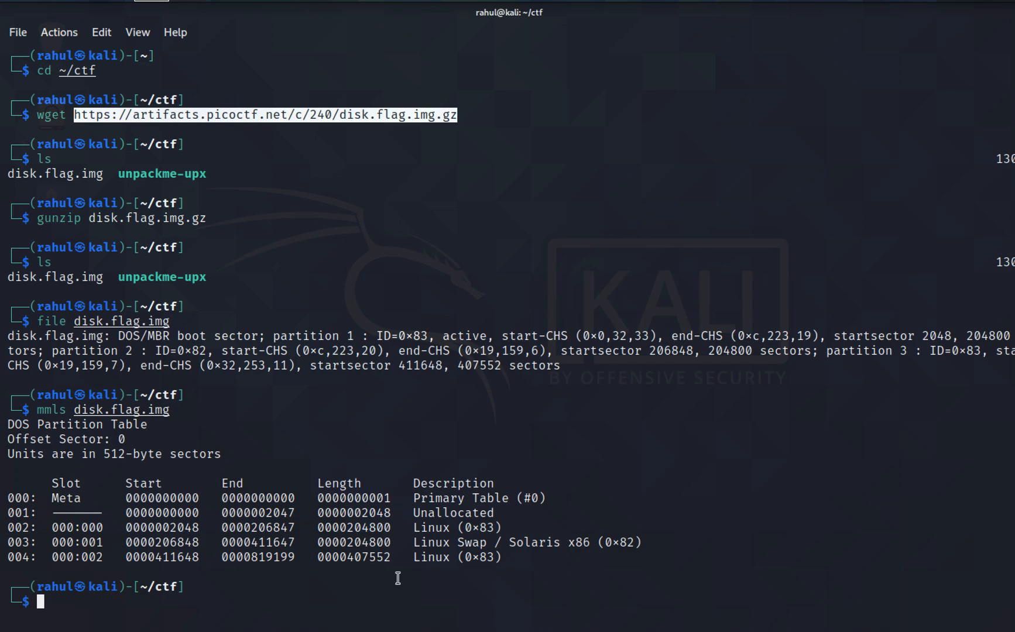
pyautogui.moveTo(507, 549)
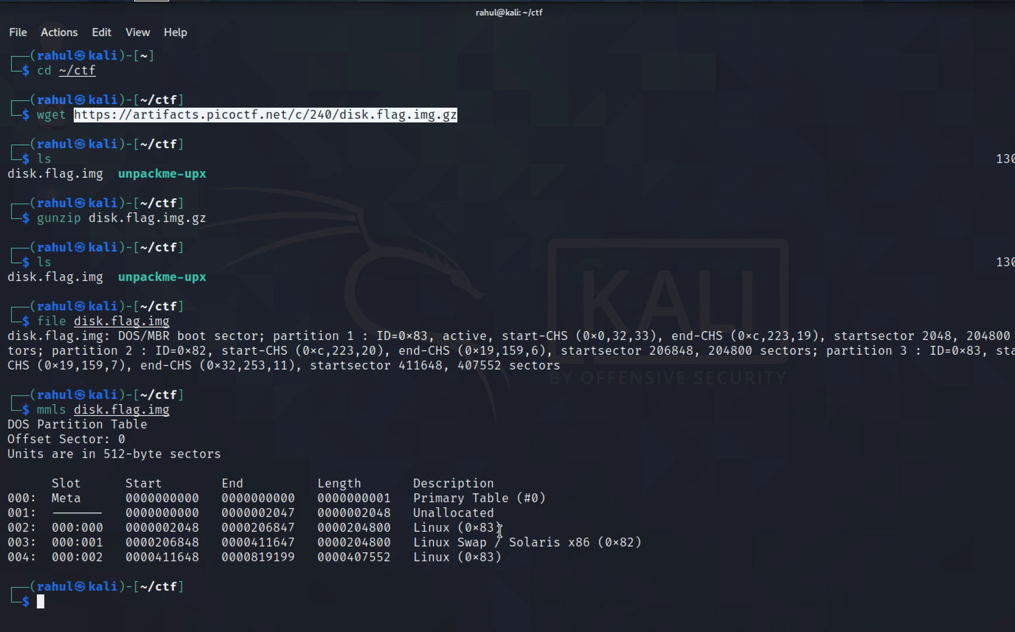
# List /tmp, unmount /tmp/foo, and prepare a mount of the image at offset 411648*512
pyautogui.write('ls -alps')
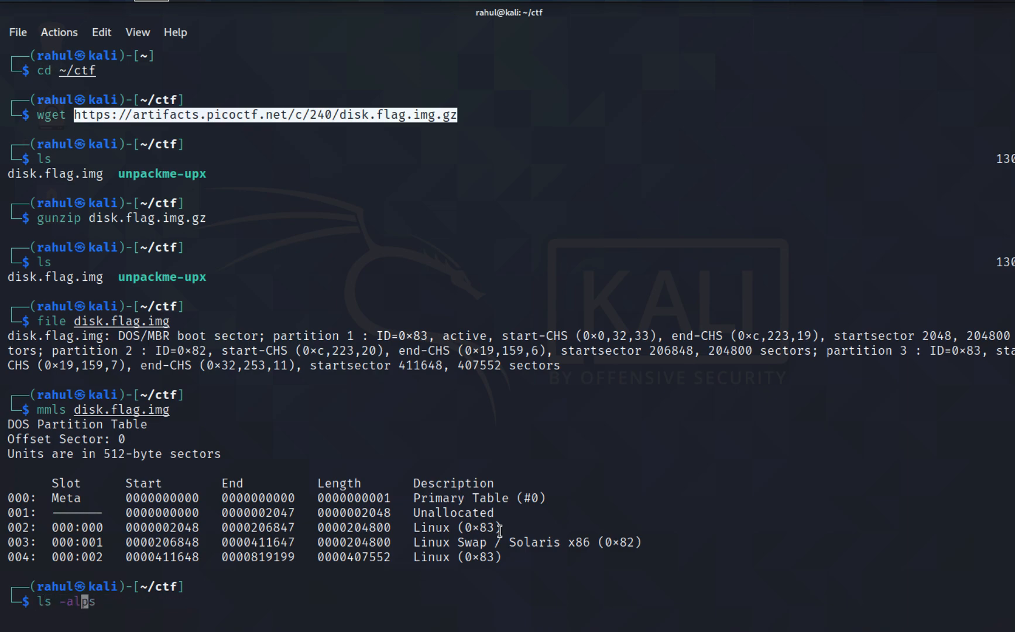
pyautogui.write('/tmp')
pyautogui.press('Return')
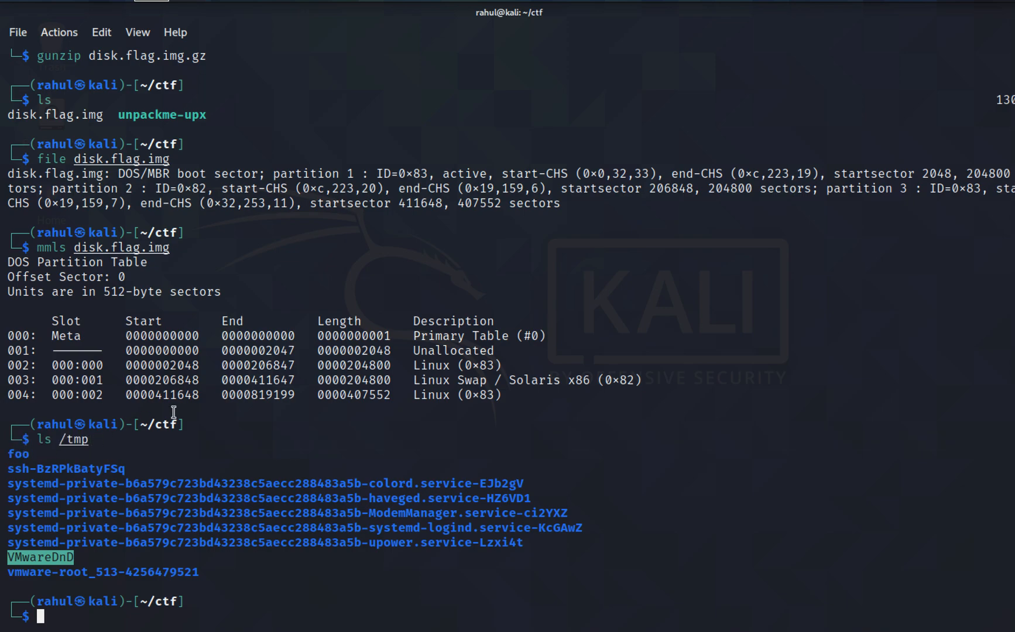
pyautogui.moveTo(442, 400)
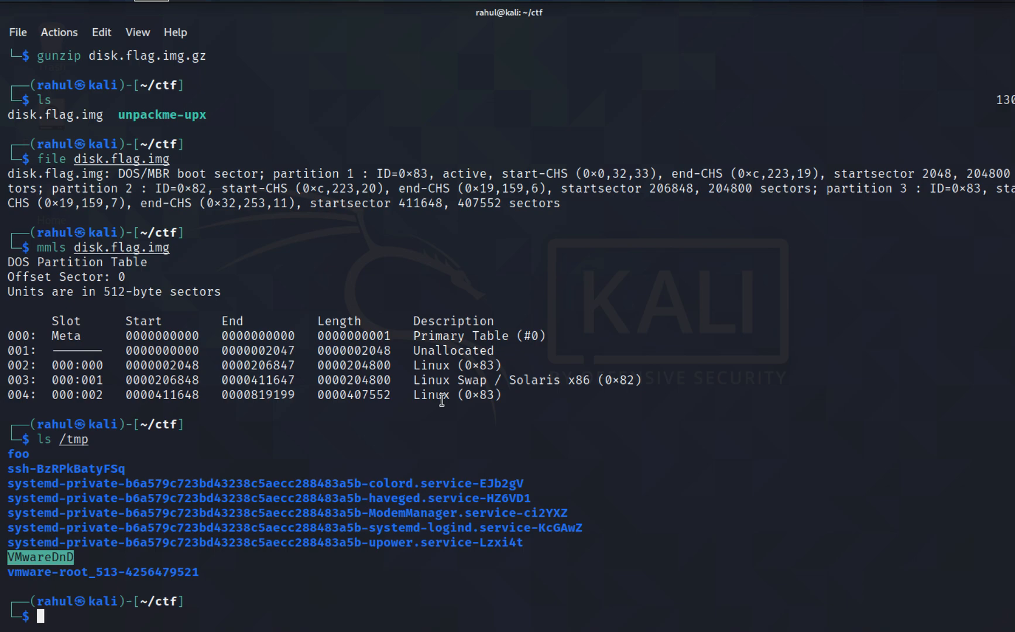
pyautogui.moveTo(508, 394)
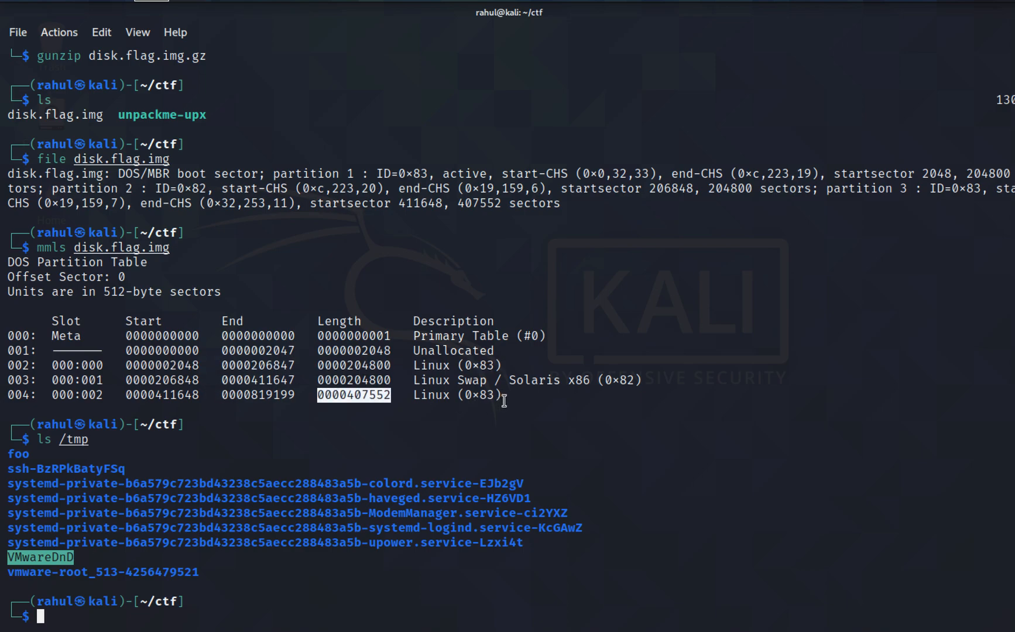
pyautogui.write('sudo umount /tmp/foo')
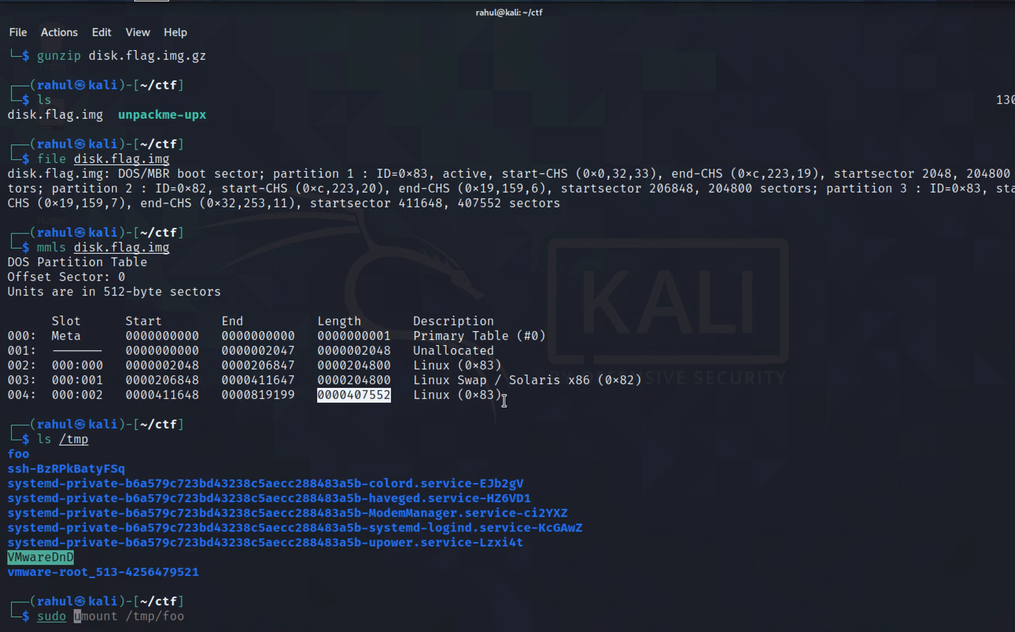
pyautogui.write('mount disk.flag.img /tmp/foo -o offset=$((411648*512))')
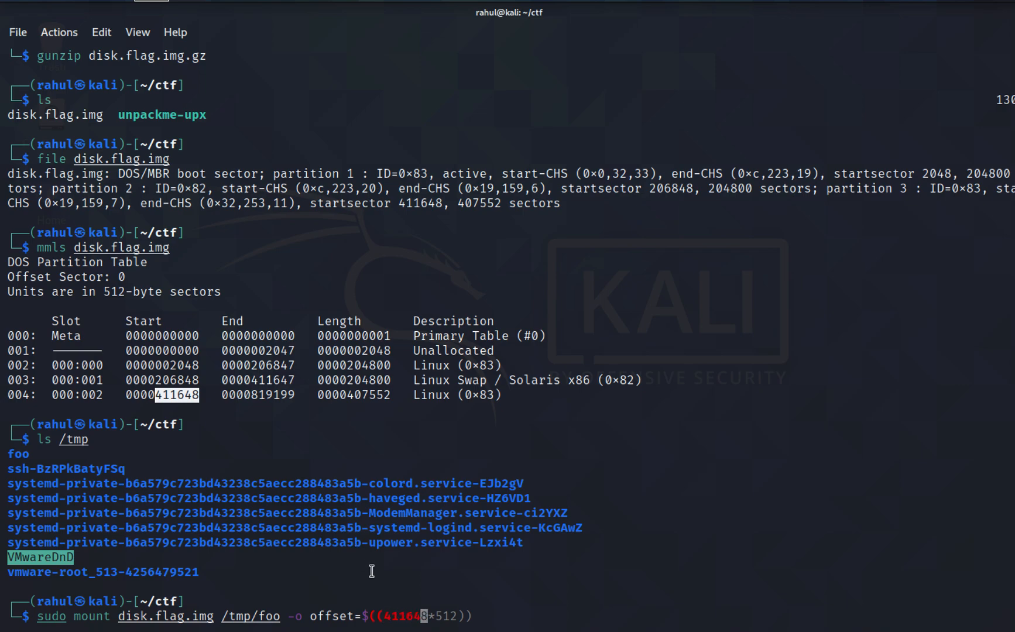
pyautogui.moveTo(104, 296)
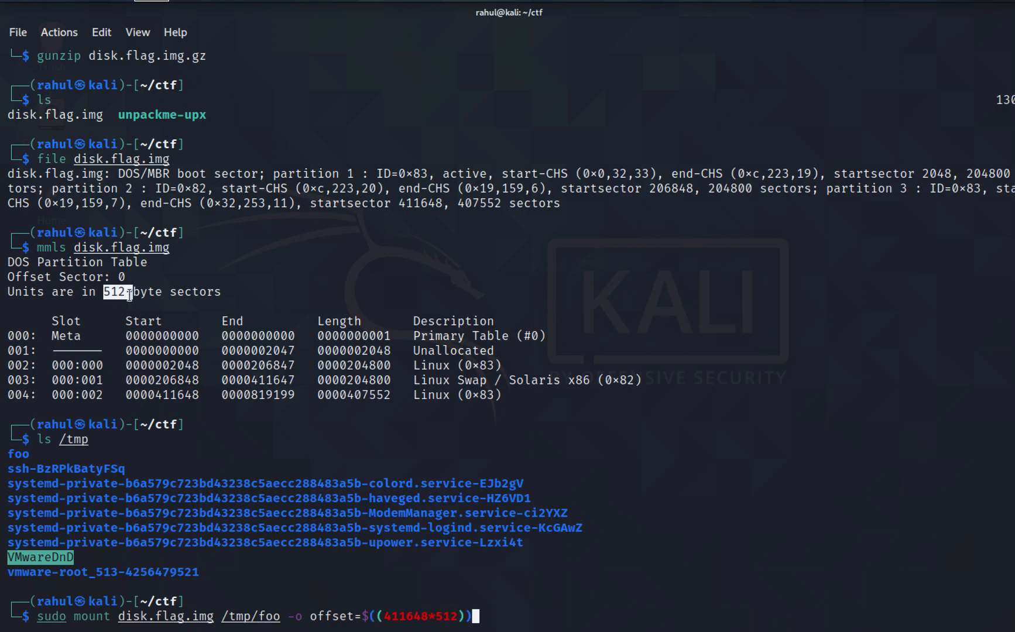
# Mount the third partition on /tmp/foo, list its files, and enter the root folder as root
pyautogui.press('Return')
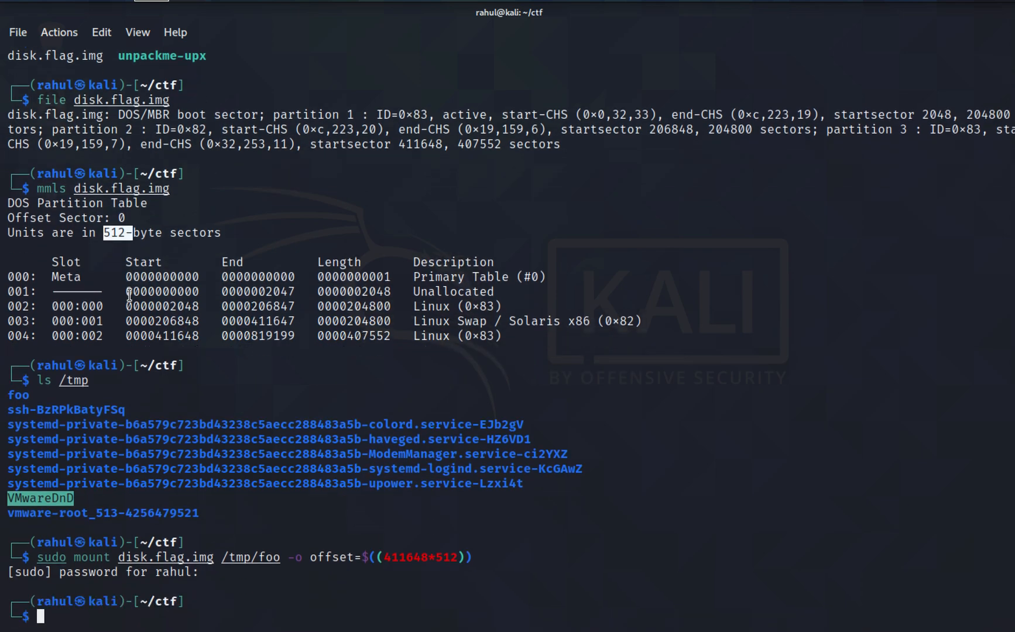
pyautogui.write('cd /tmp/foo')
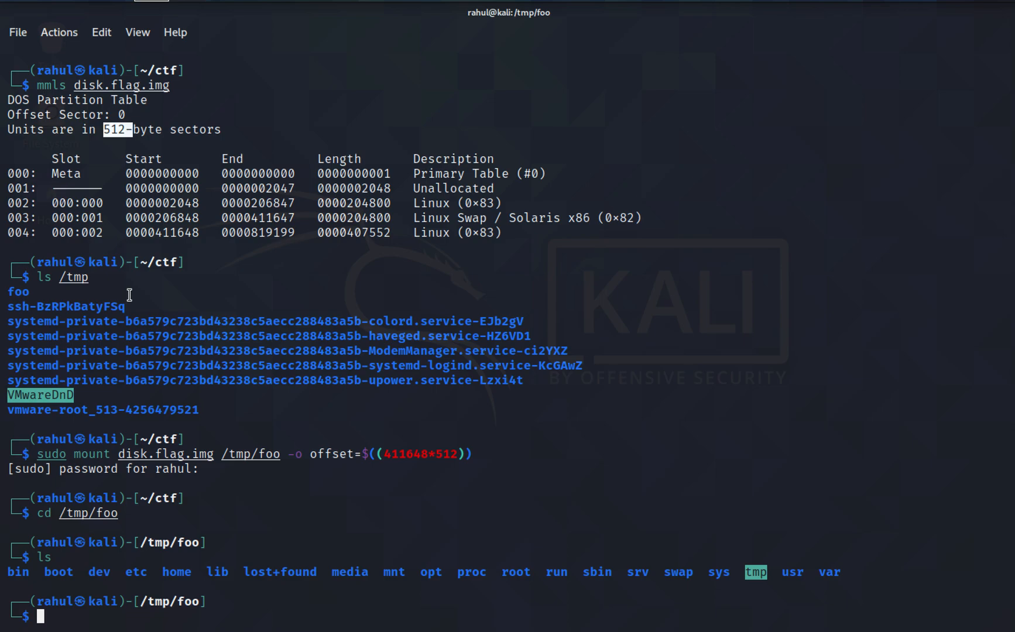
pyautogui.write('ls -alps')
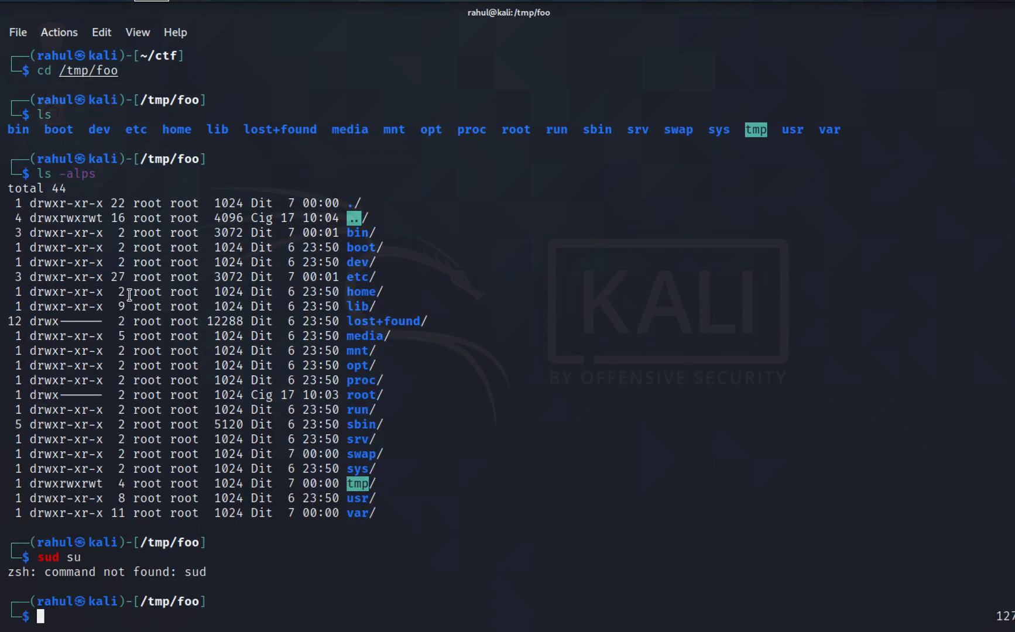
pyautogui.write('sudo su')
pyautogui.write('cd root/')
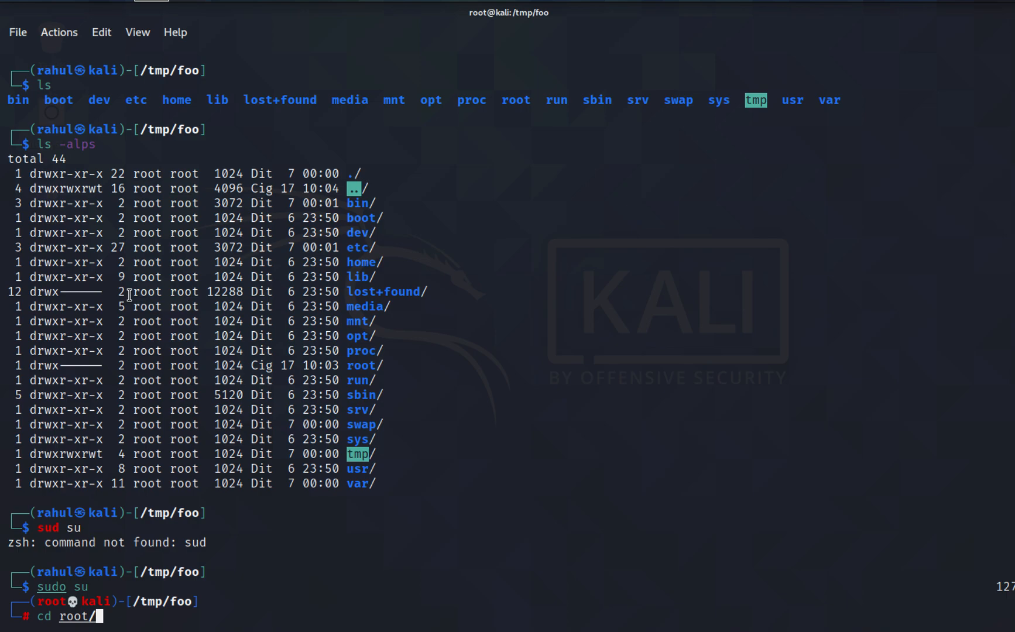
pyautogui.press('Return')
pyautogui.write('ls -alps')
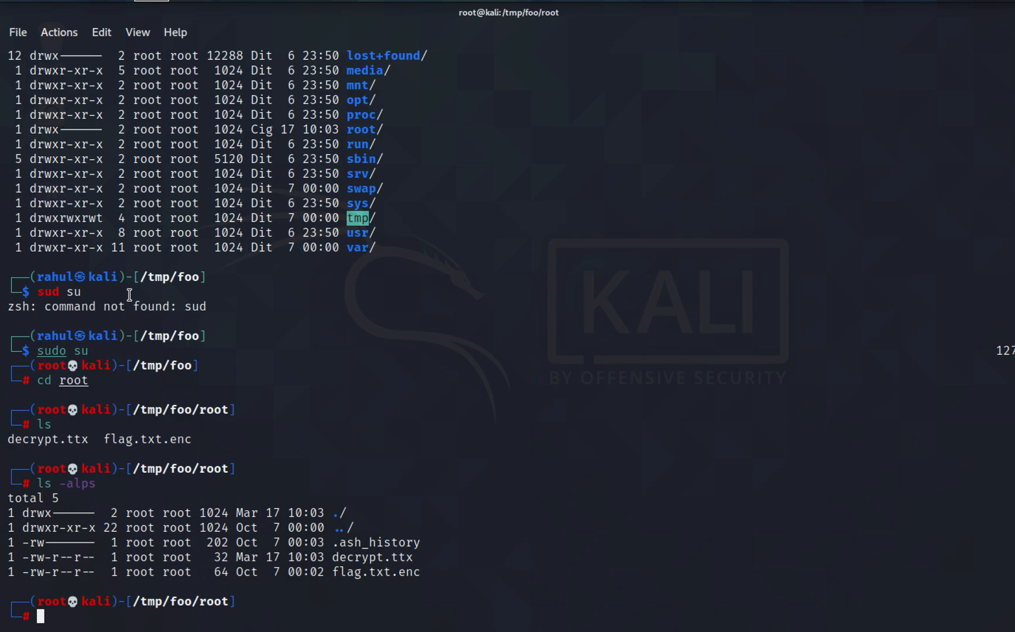
# Remove decrypt.ttx with rm, then start a cat of decrypt.ttx
pyautogui.write('rm decrypted.txt')
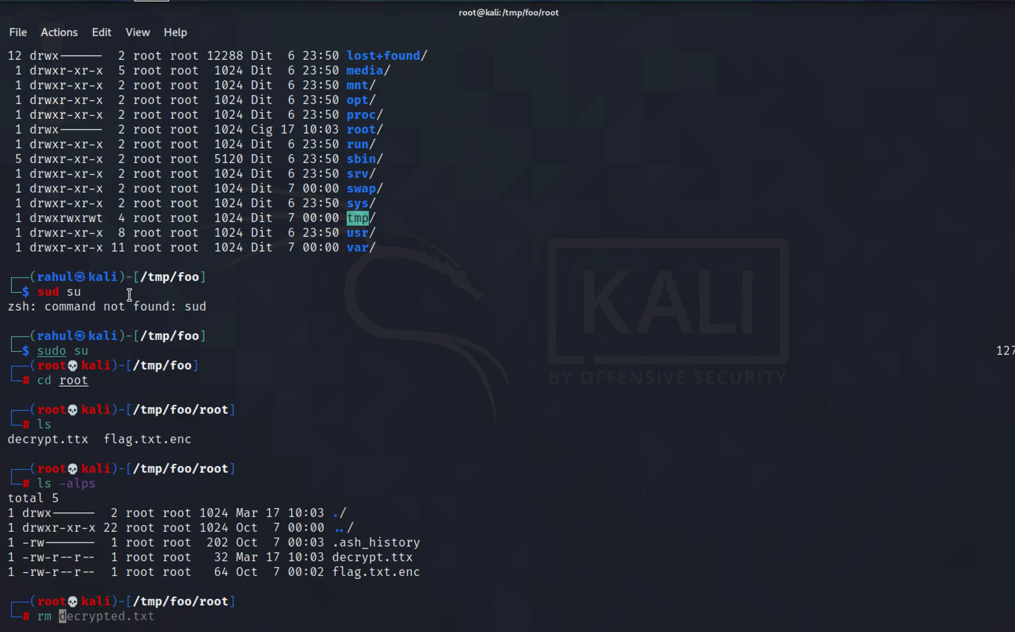
pyautogui.press('Return')
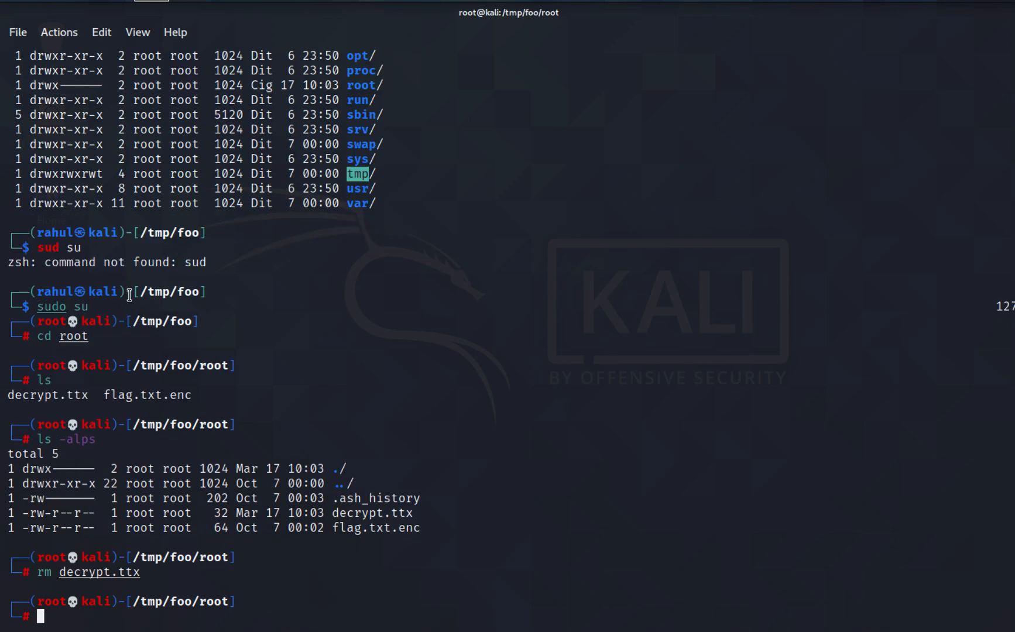
pyautogui.write('cat decrypt.ttx')
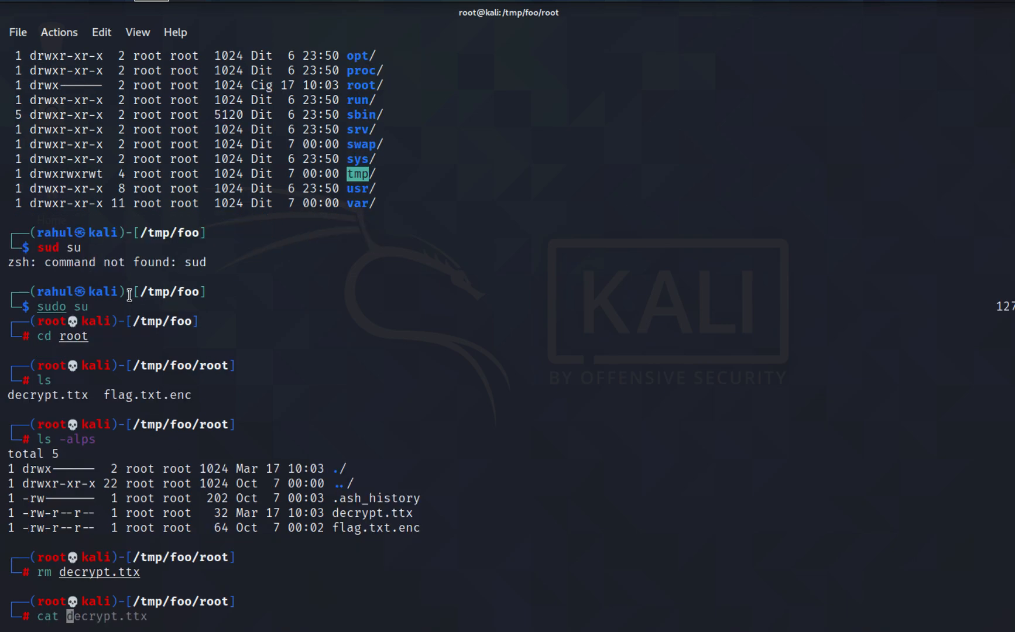
# Print .ash_history, highlight openssl and flag.txt.enc, and type file flag.txt.enc
pyautogui.press('Return')
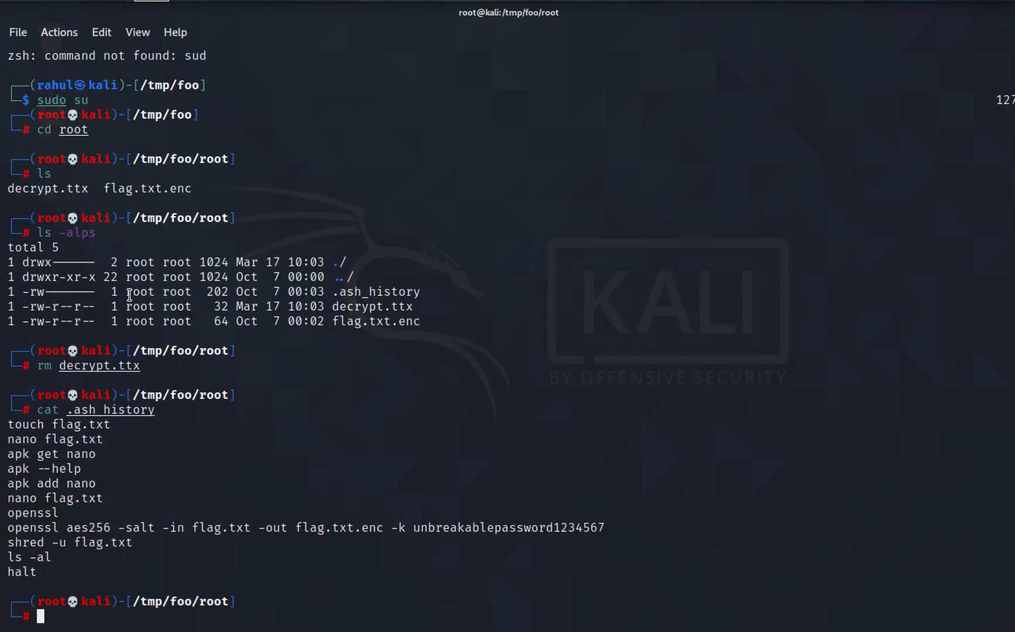
pyautogui.moveTo(20, 453)
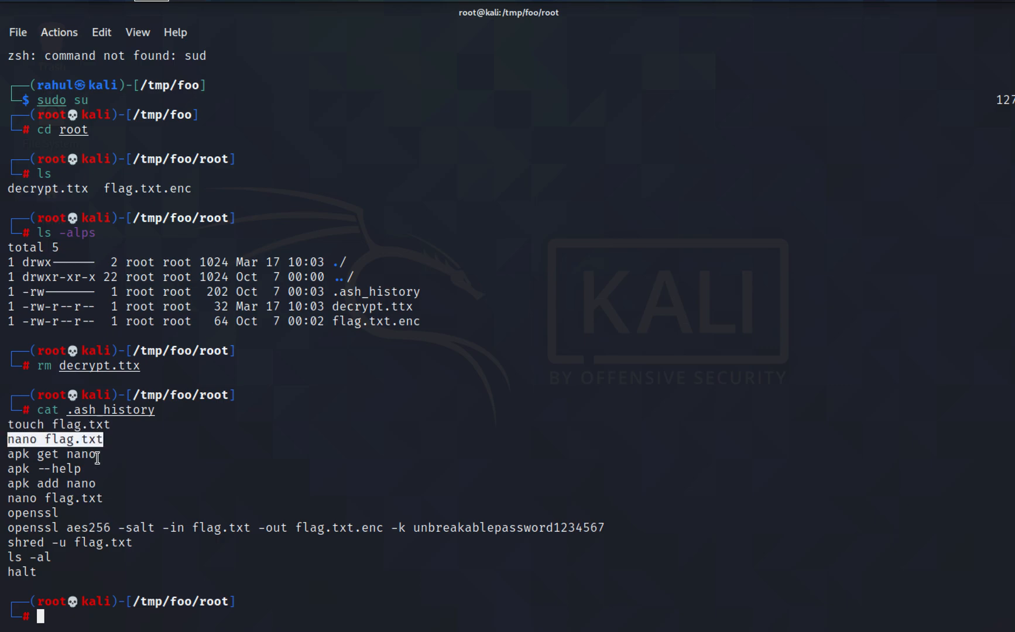
pyautogui.moveTo(93, 515)
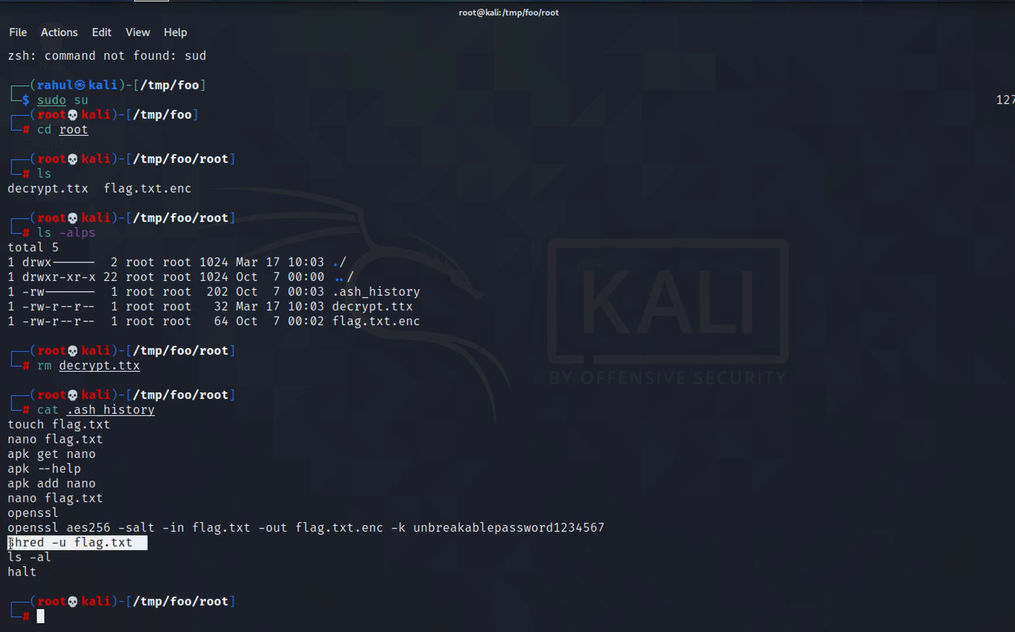
pyautogui.click(75, 542)
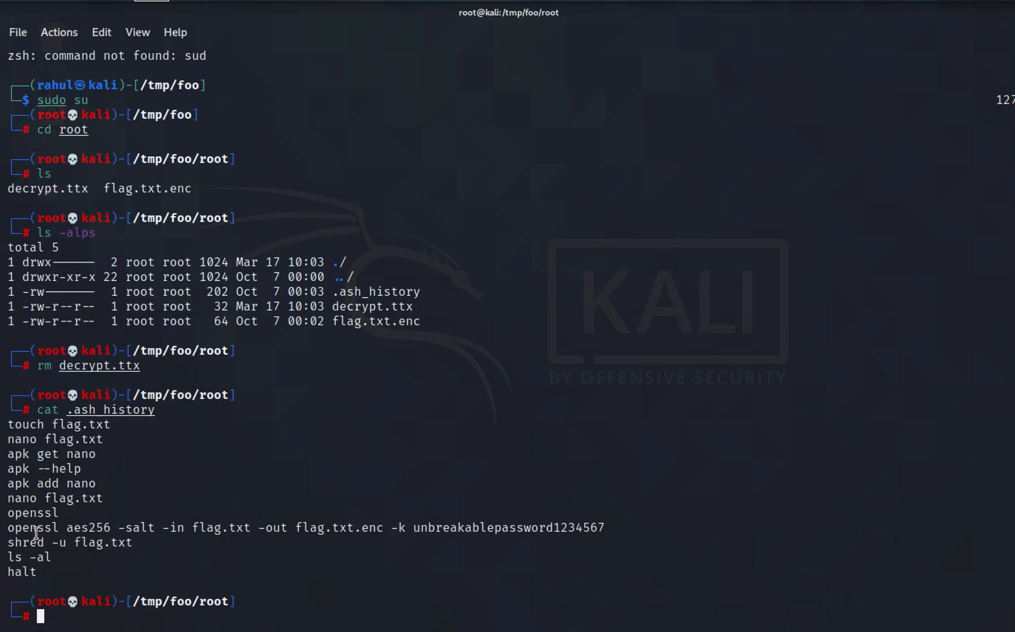
pyautogui.doubleClick(32, 528)
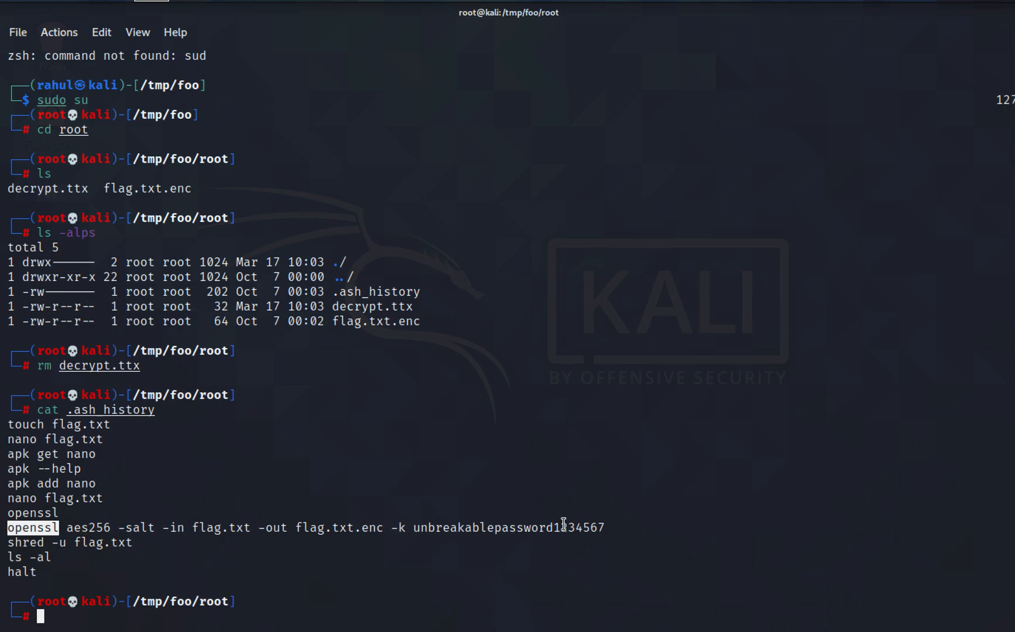
pyautogui.moveTo(366, 533)
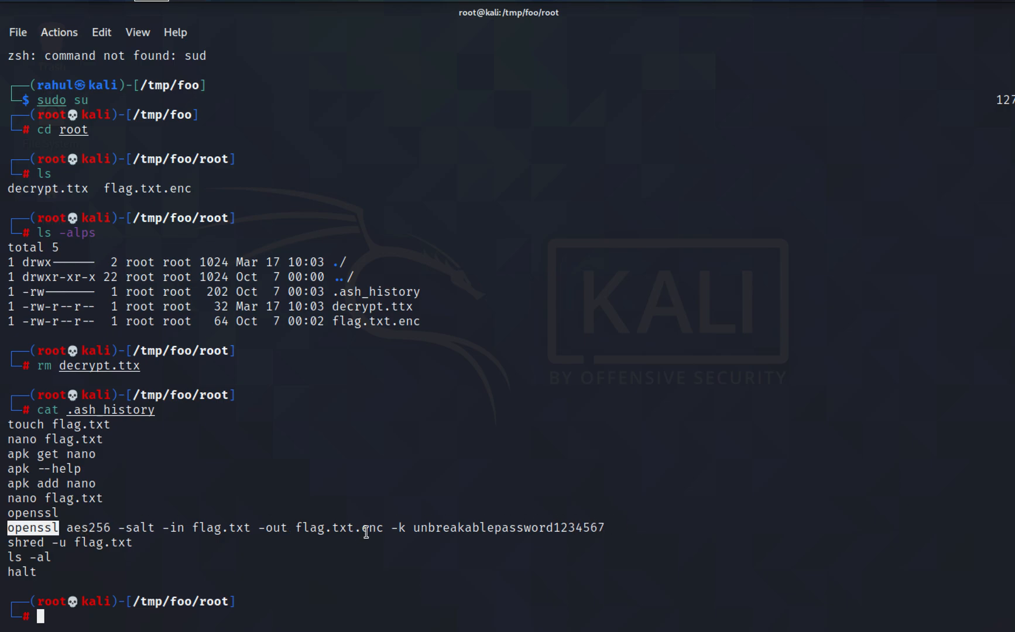
pyautogui.doubleClick(340, 527)
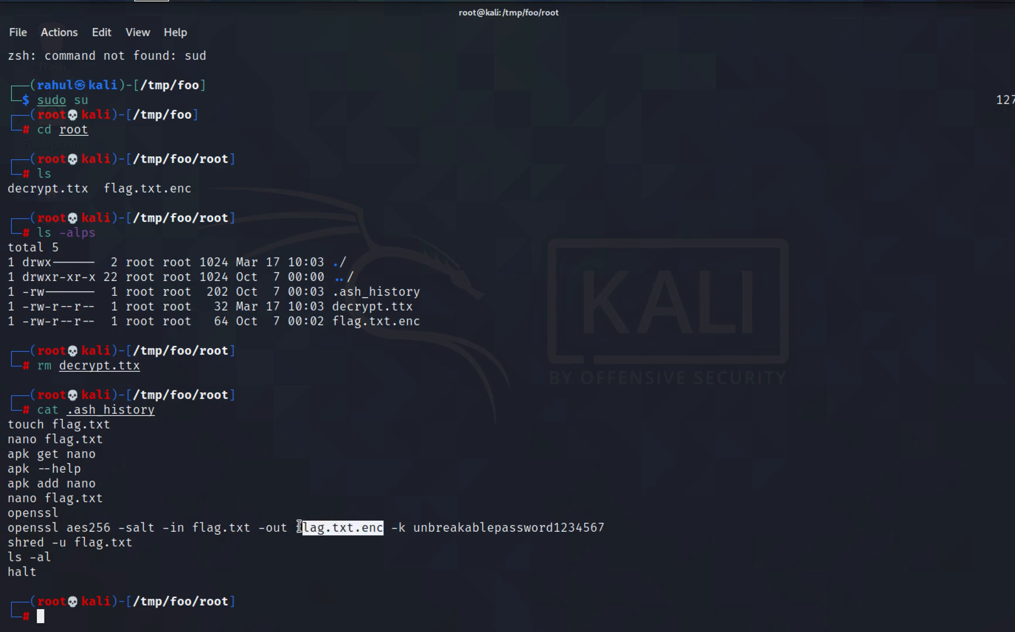
pyautogui.write('fi')
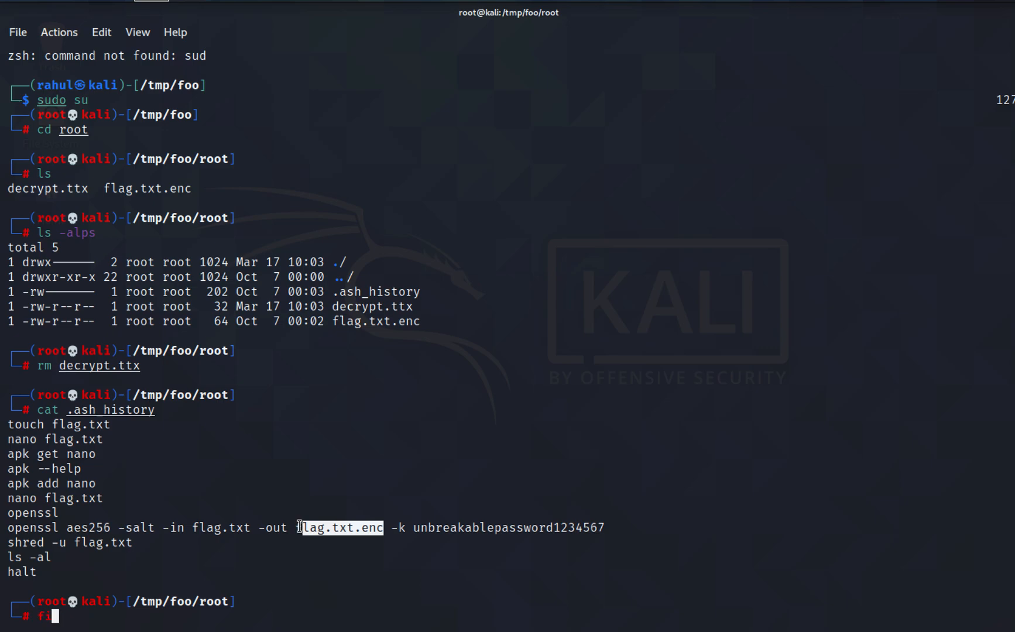
pyautogui.write('ile flag.txt.enc')
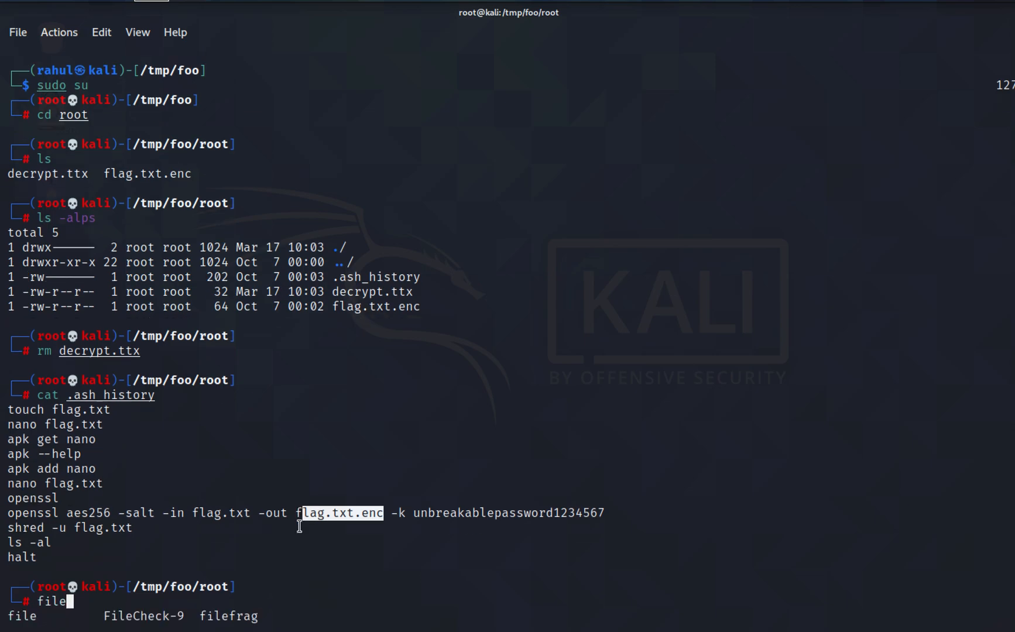
# Confirm flag.txt.enc is salted openssl data, run aes256 decryption, and highlight the history password
pyautogui.press('Return')
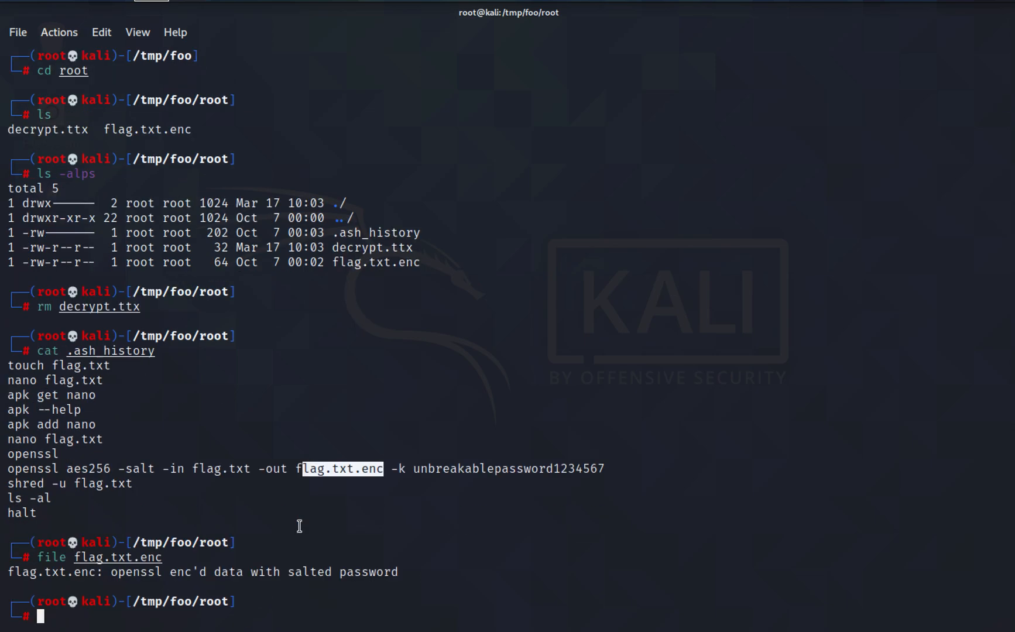
pyautogui.moveTo(213, 572)
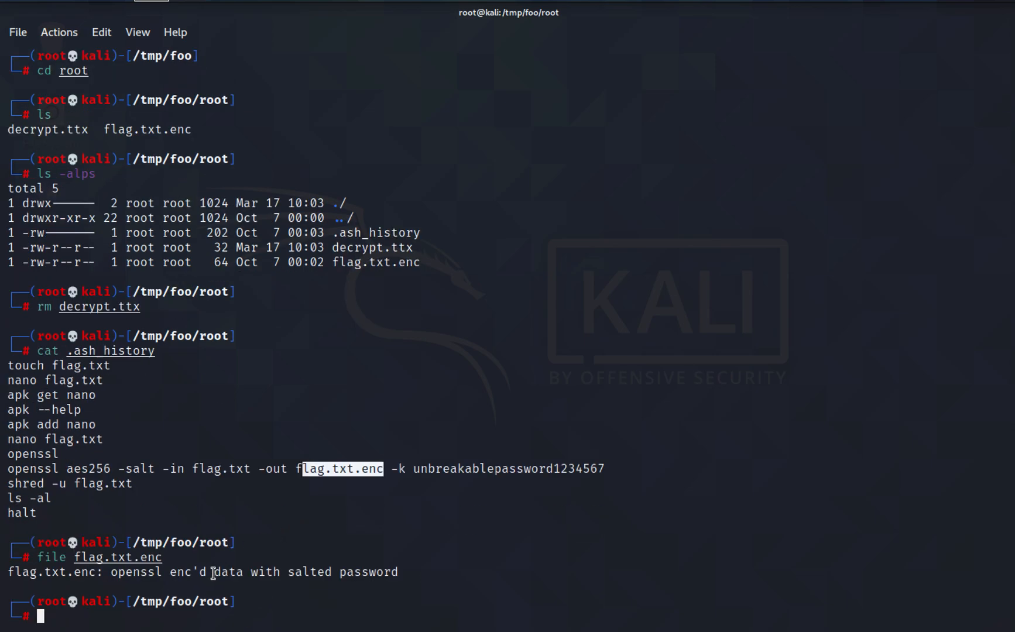
pyautogui.moveTo(367, 578)
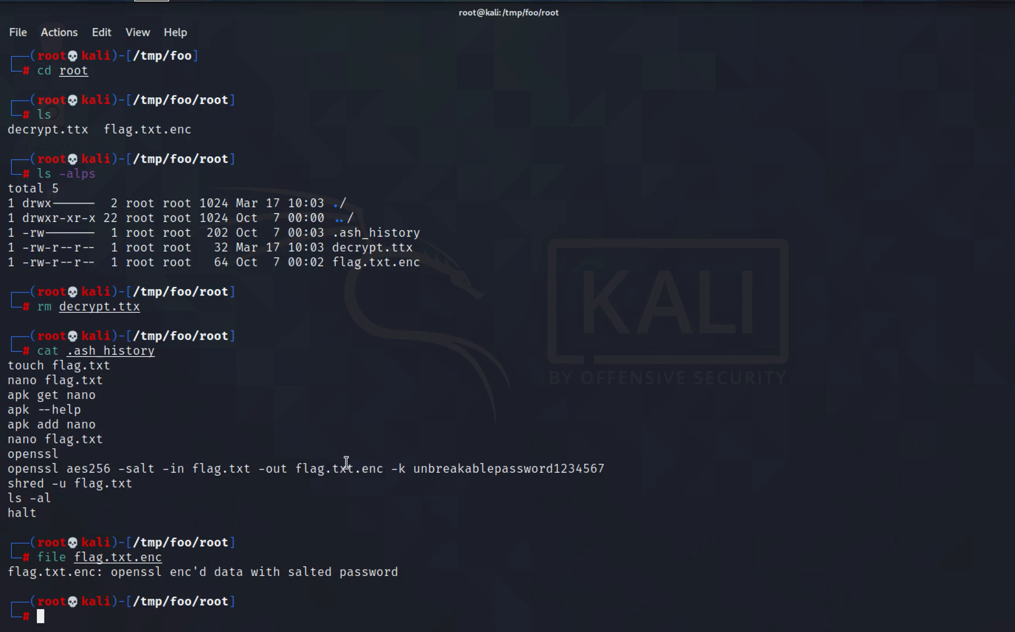
pyautogui.doubleClick(338, 468)
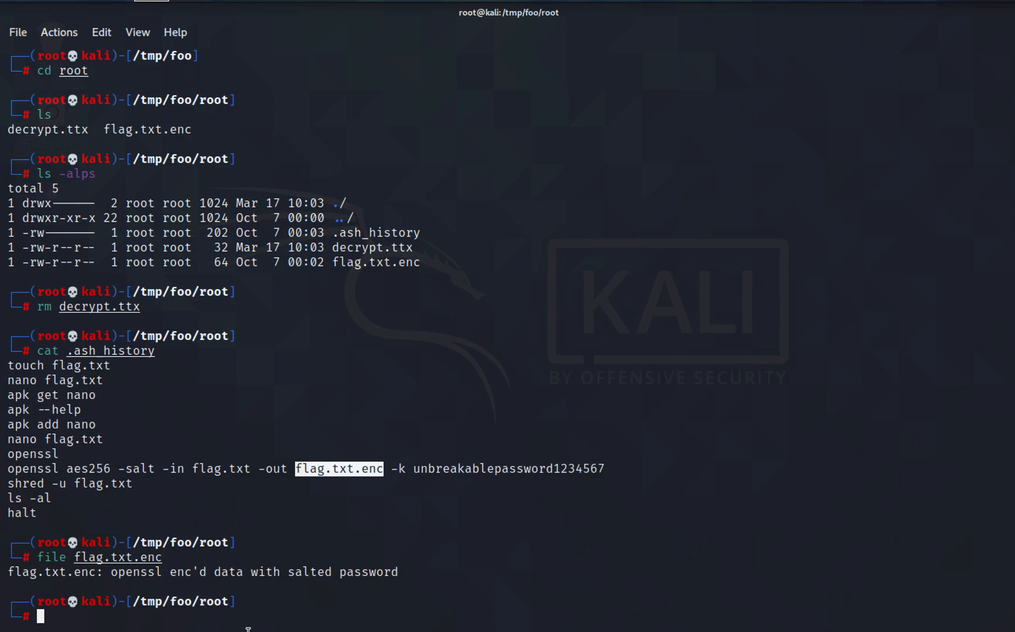
pyautogui.write('openssl aes256 -d -in flag.txt.enc -out decrypt.ttx')
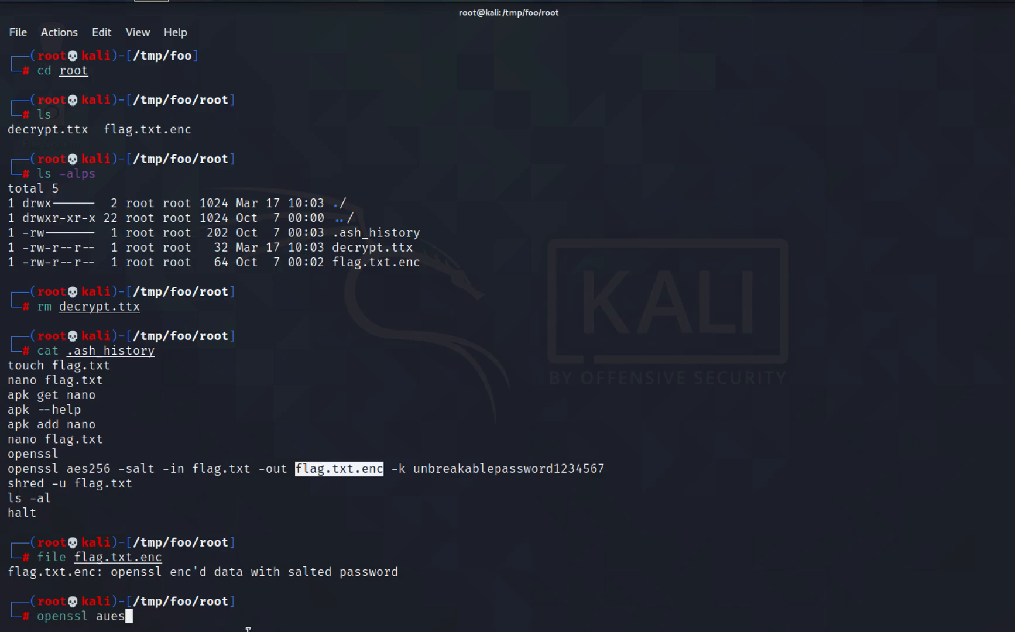
pyautogui.write('56 -d -in flag.txt.enc -out decrypt.ttx')
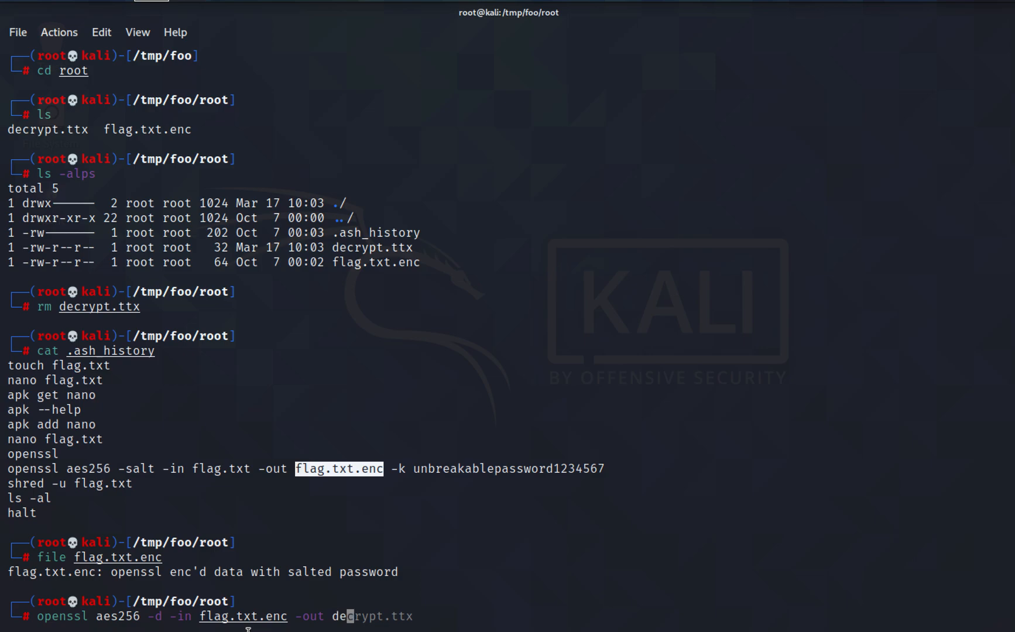
pyautogui.write('-k')
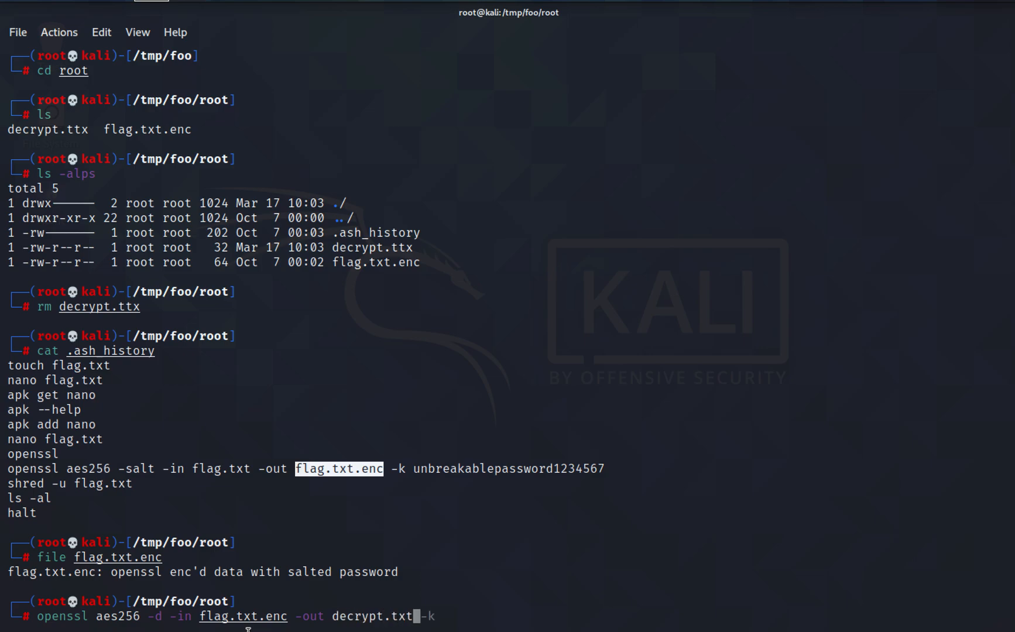
pyautogui.press('Return')
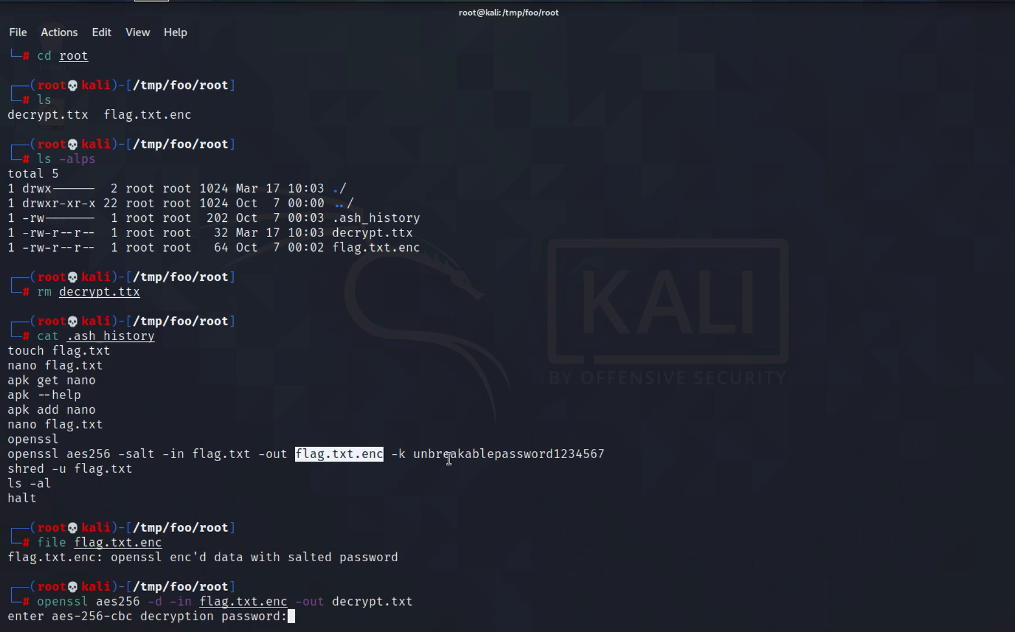
pyautogui.doubleClick(508, 453)
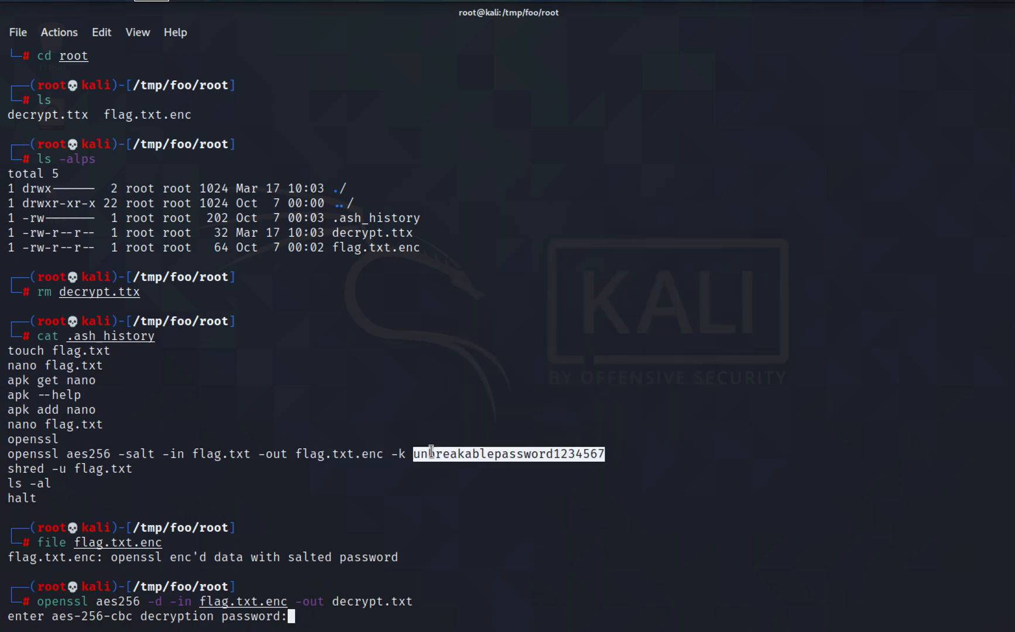